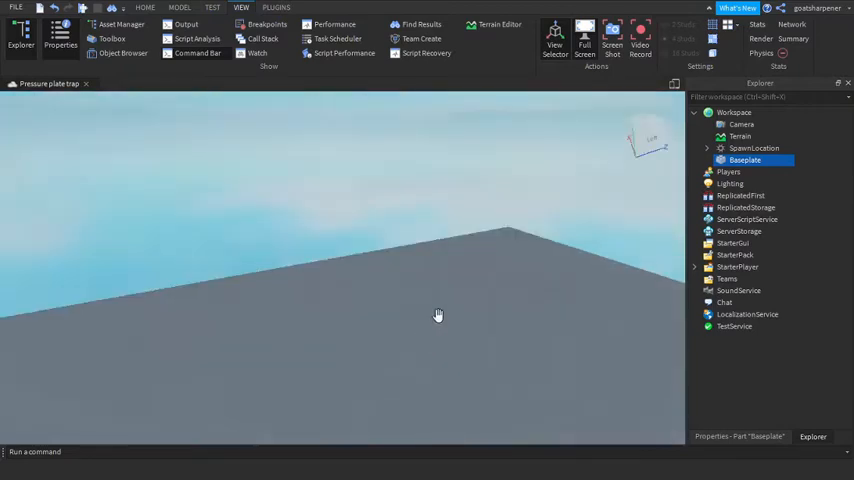
- Add a flat slab part named Killpart with the grid shown, and insert a script into it
click(753, 148)
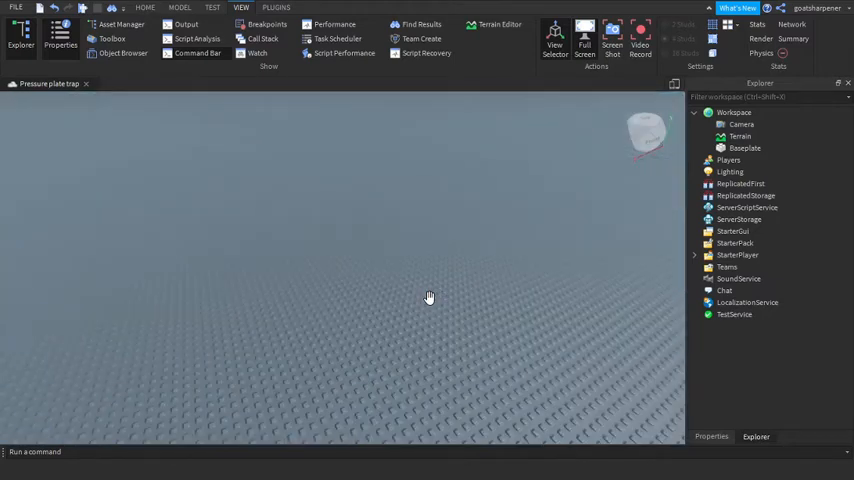
click(145, 8)
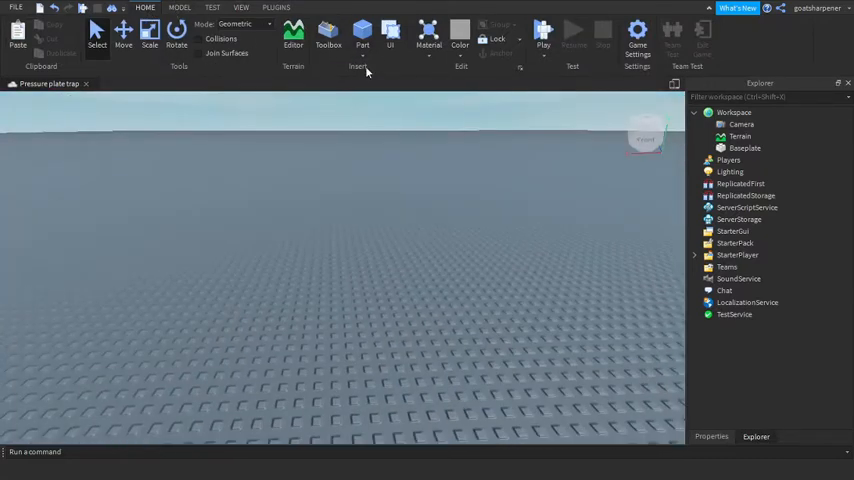
click(362, 33)
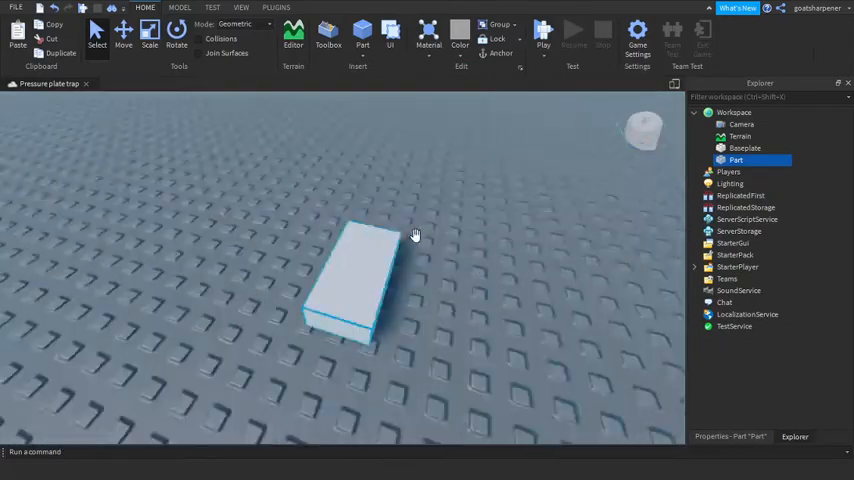
click(150, 30)
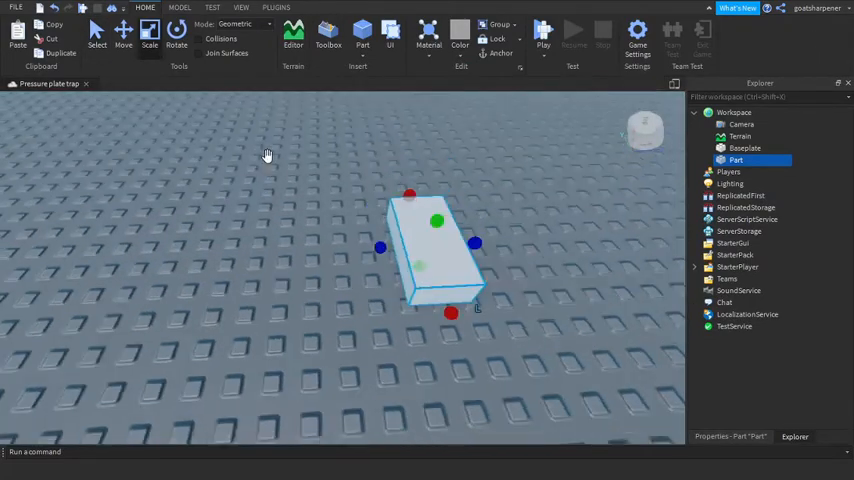
click(240, 8)
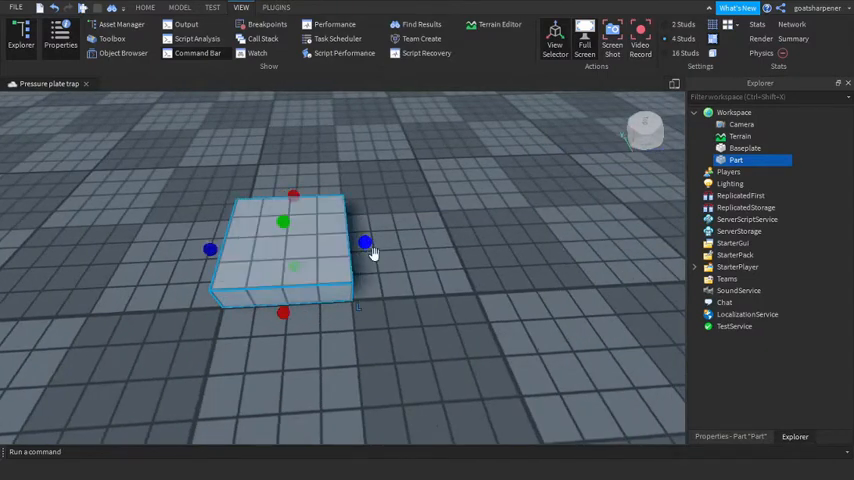
click(179, 8)
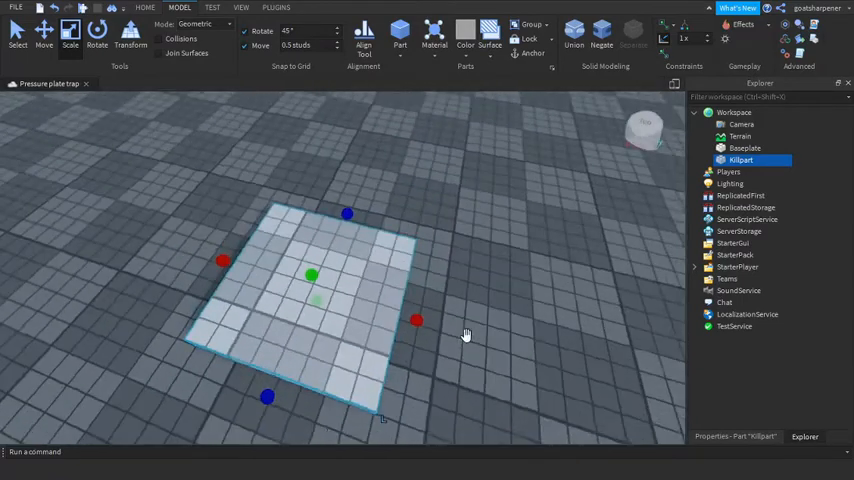
click(762, 160)
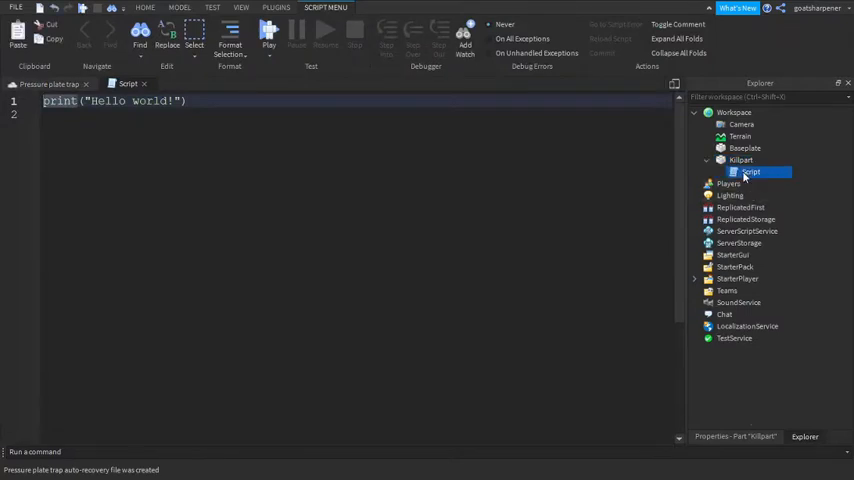
- Rename the script to Kill and write a Touched check that hit.Parent has a Humanoid
click(750, 171)
text(Kil)
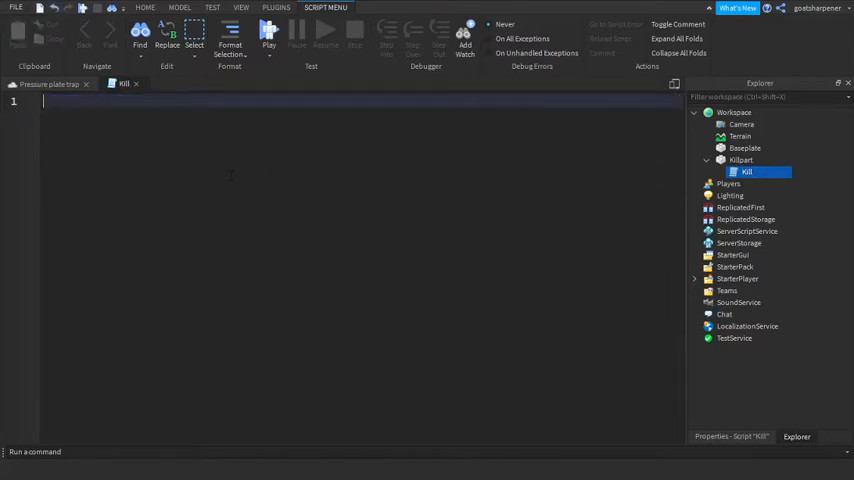
text(local killbrick = scr)
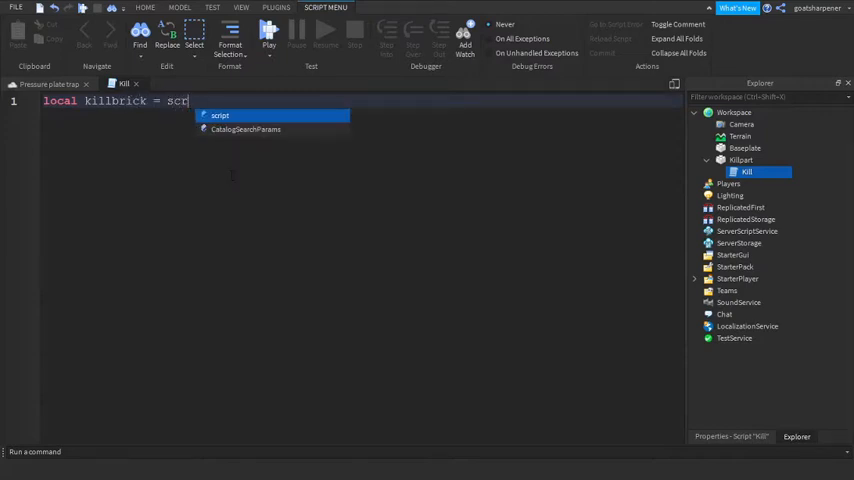
key(BackSpace)
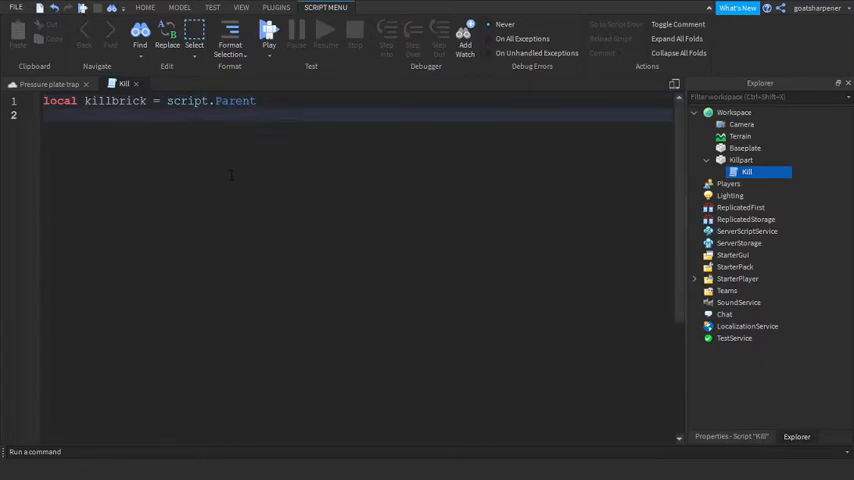
text(killbrick)
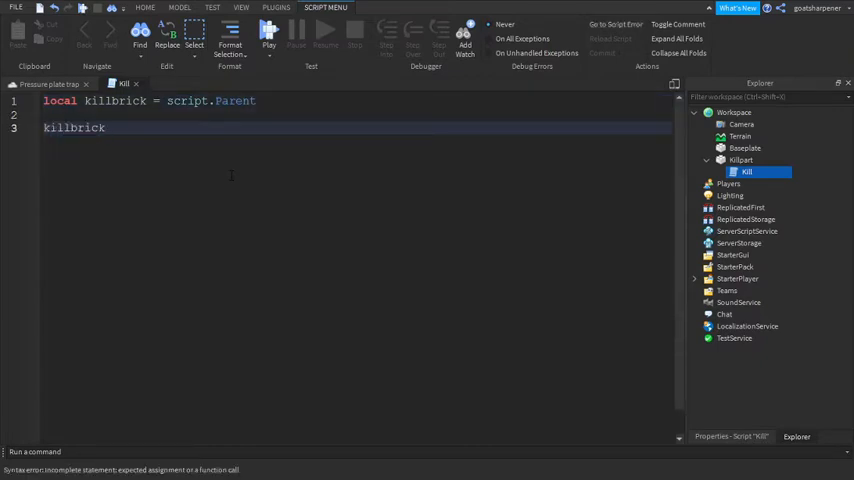
text(.Touched:Connect(function(hit)
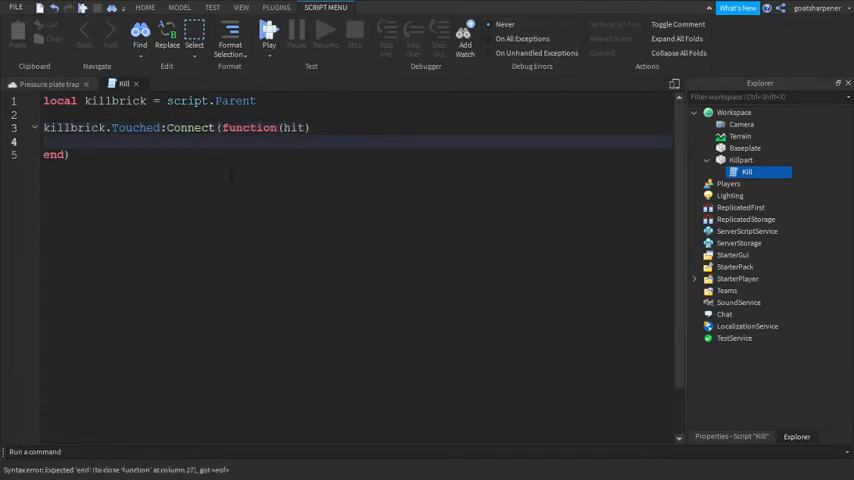
text(if)
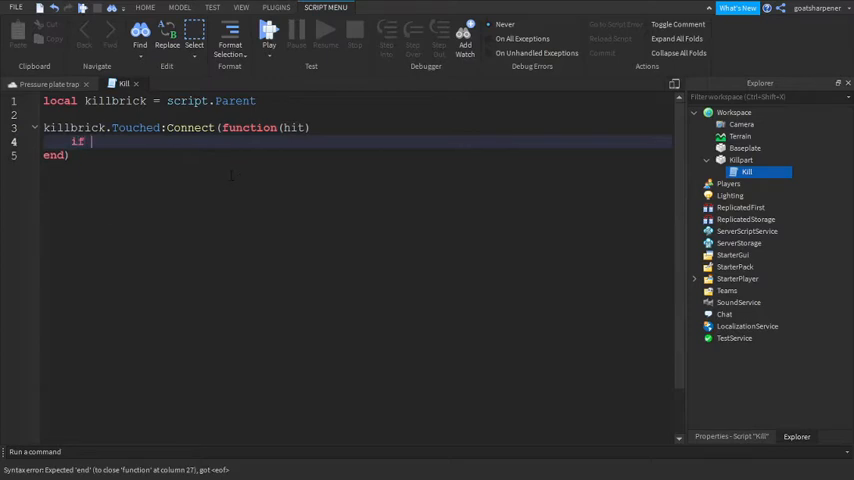
text(hit and hit.)
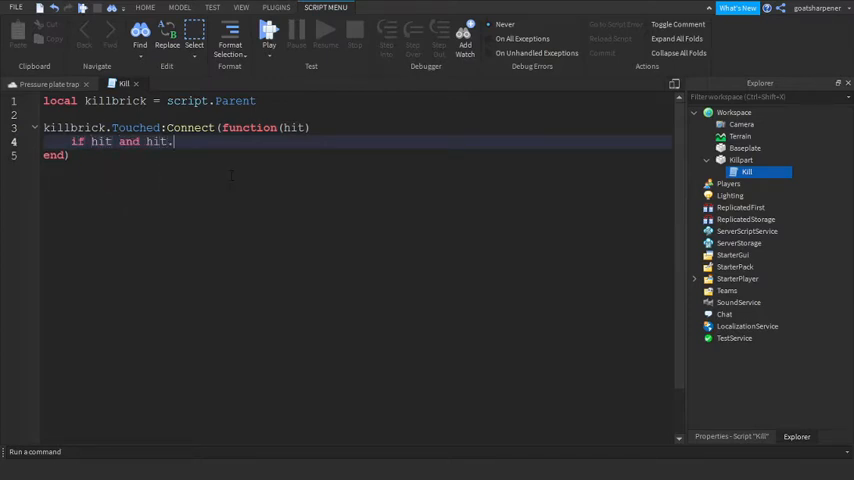
text(Parent:F)
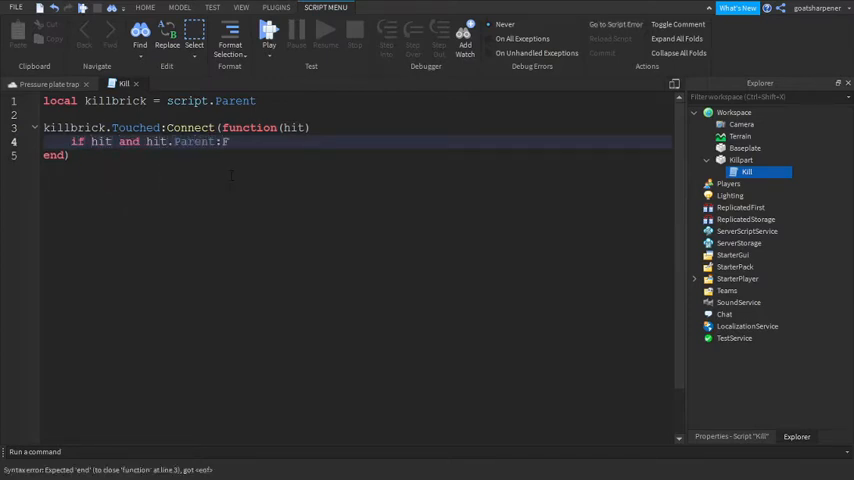
text(indFirstChi)
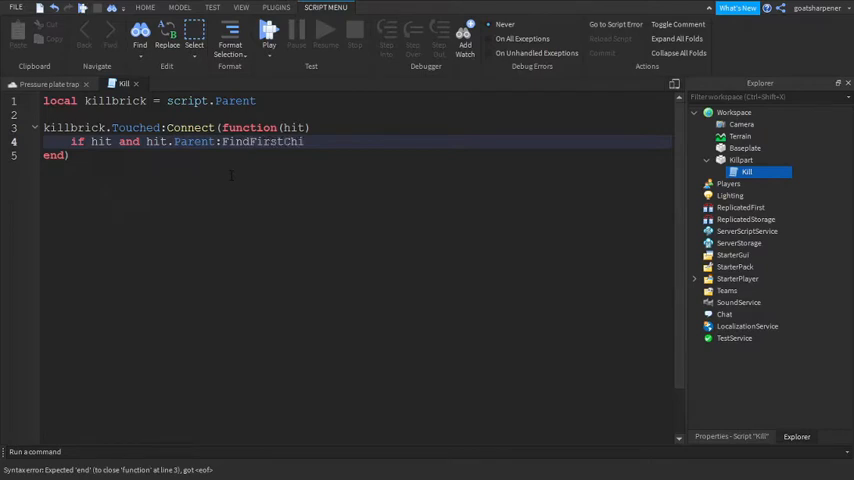
text(ld(""))
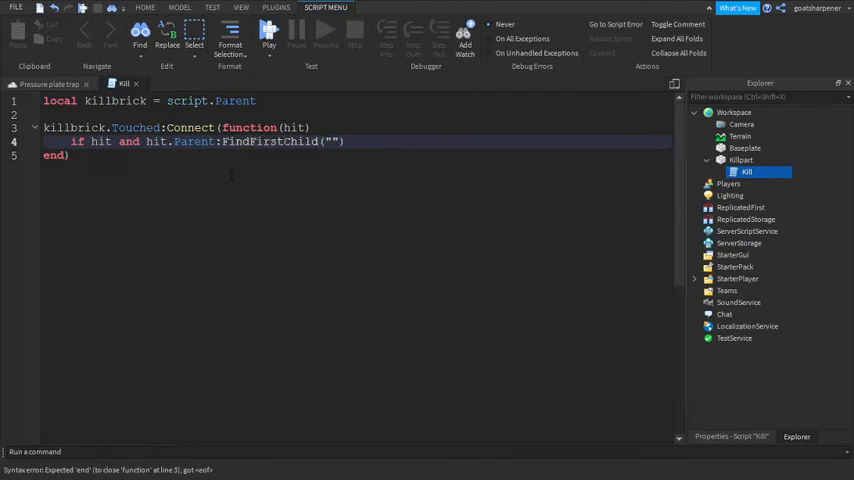
text(Humanoid)
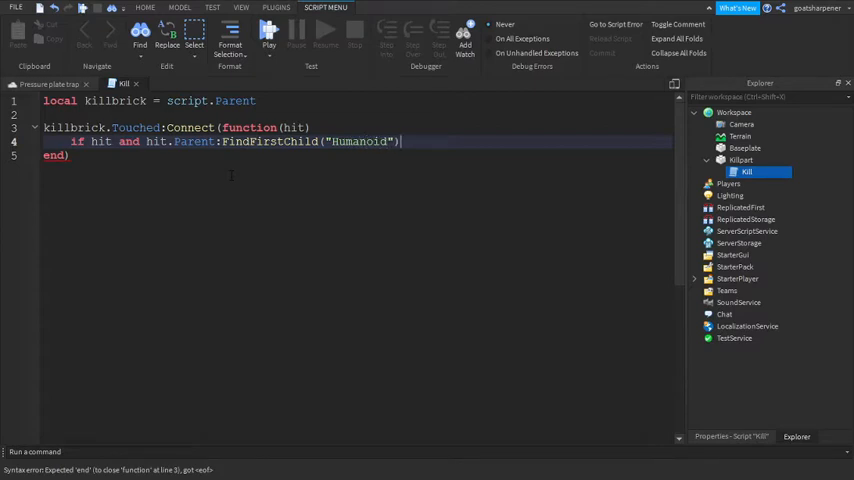
text(then)
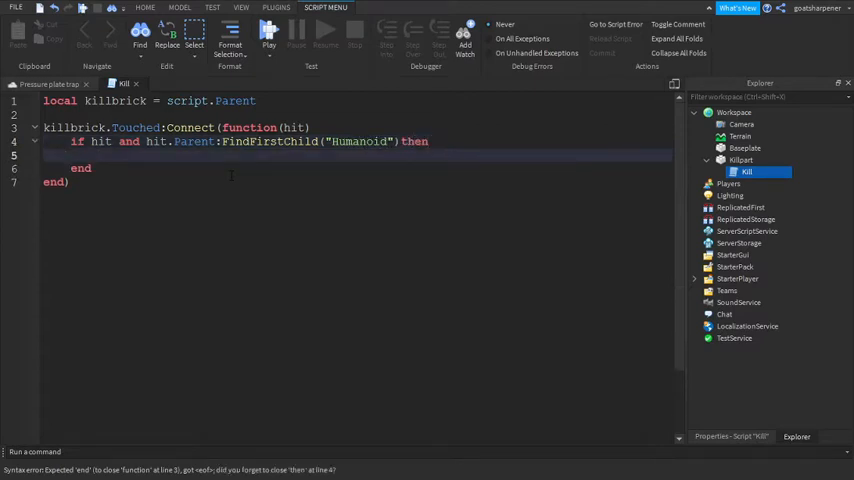
- Get the parent's Humanoid and set its Health to 0
text(local Hu)
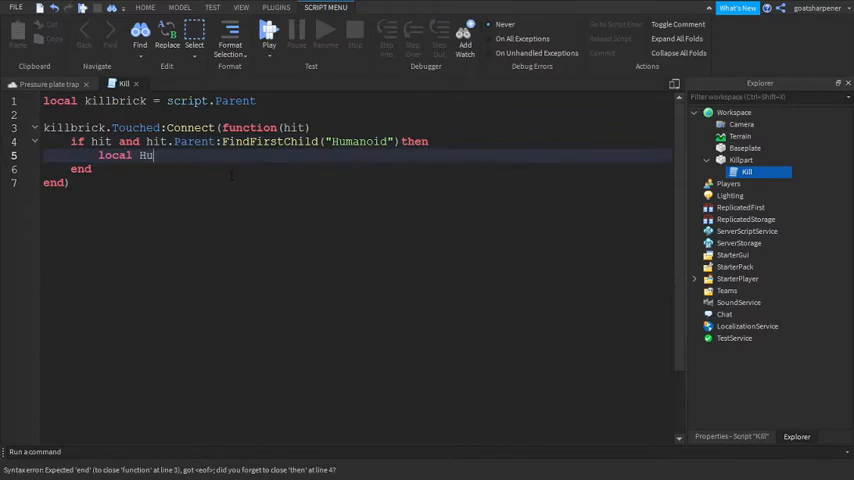
text(manoid = hit.Para)
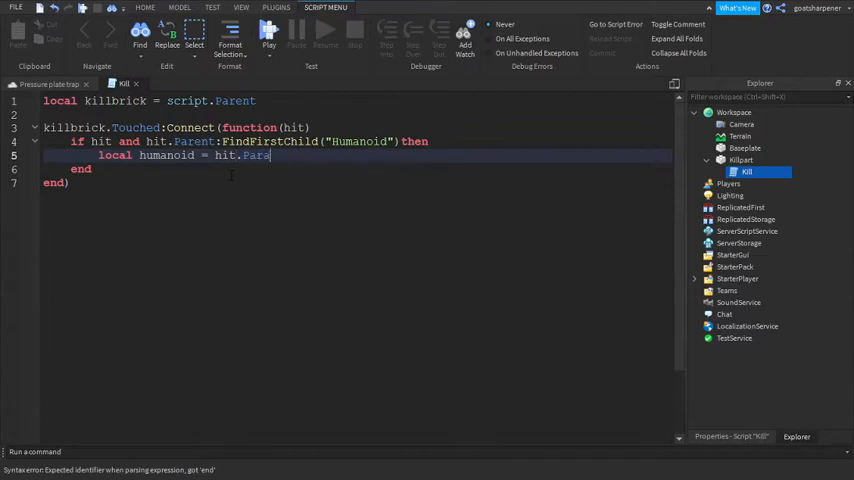
key(BackSpace)
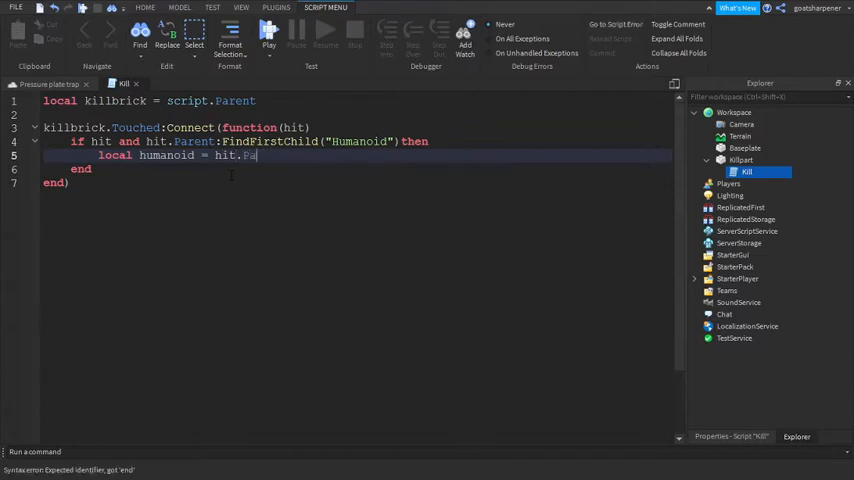
text(rent.)
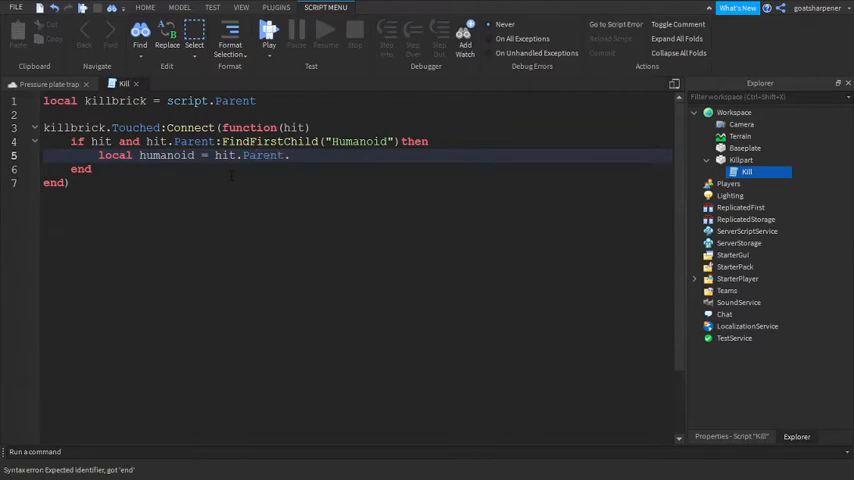
text(Humanoid)
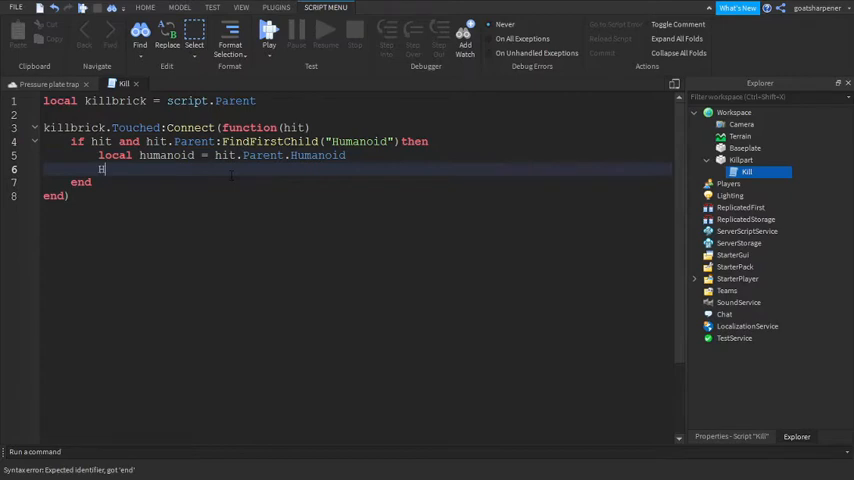
text(umanoid)
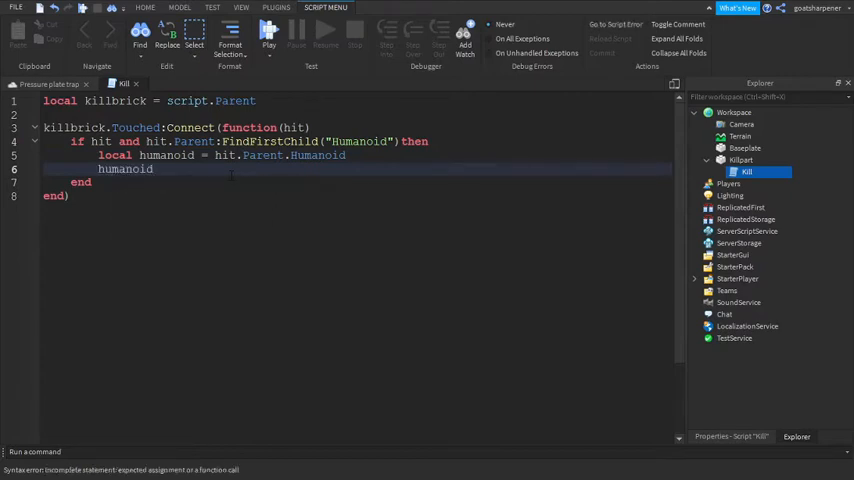
text(.Health)
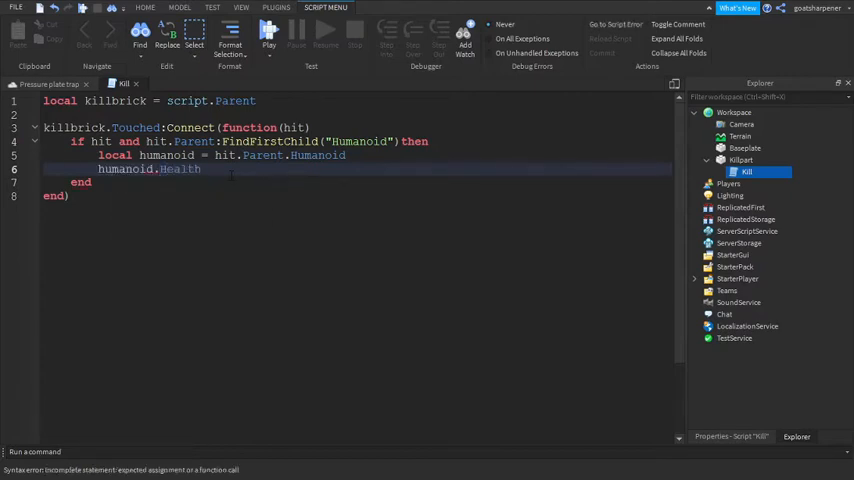
text(= 0)
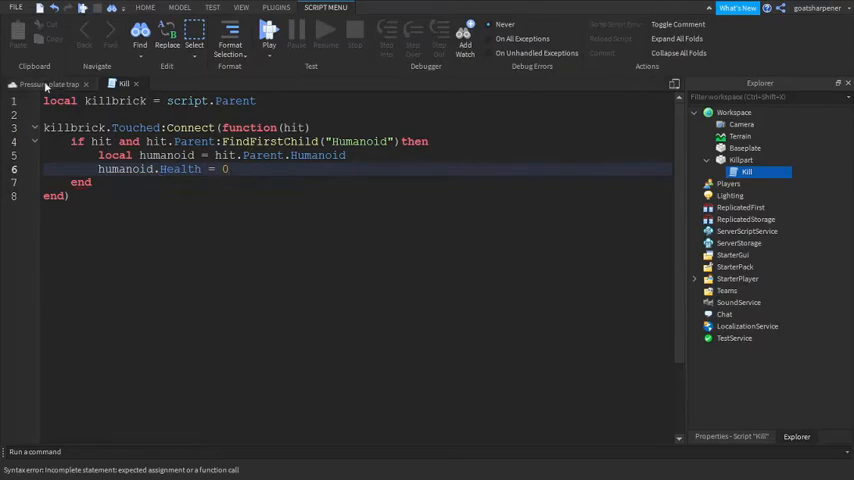
- Return to the trap scene and insert block parts as walls around the red plate
click(179, 8)
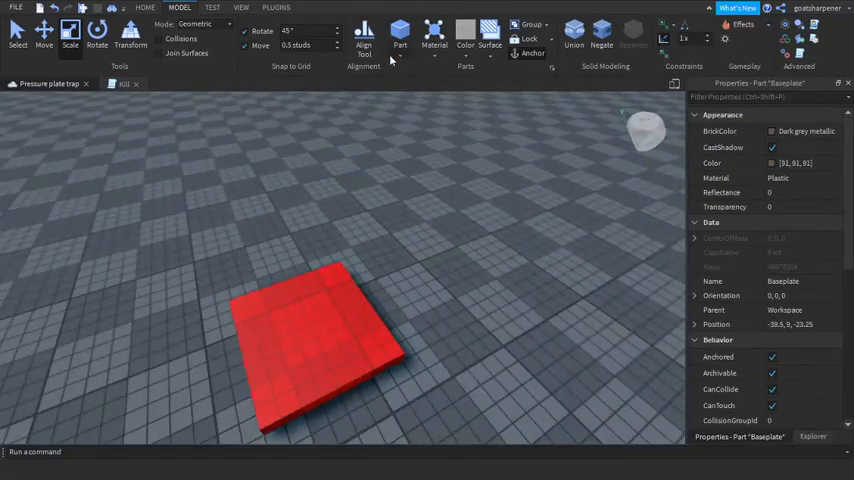
click(400, 35)
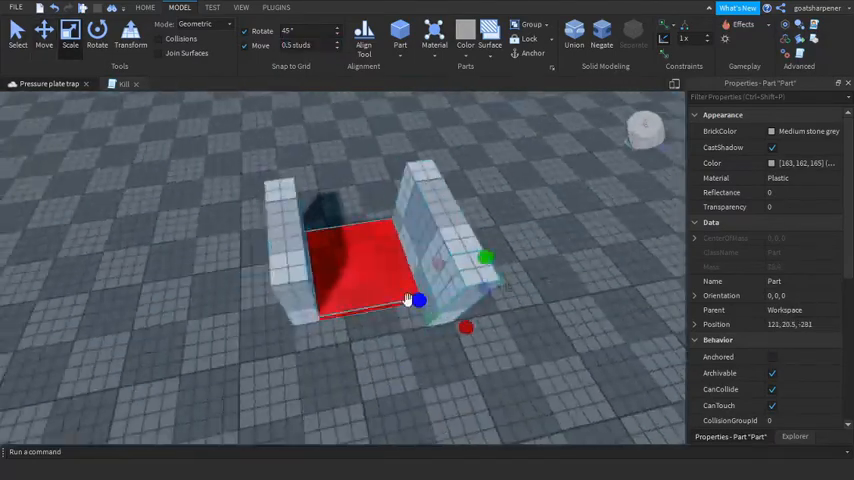
click(145, 8)
text(Wall)
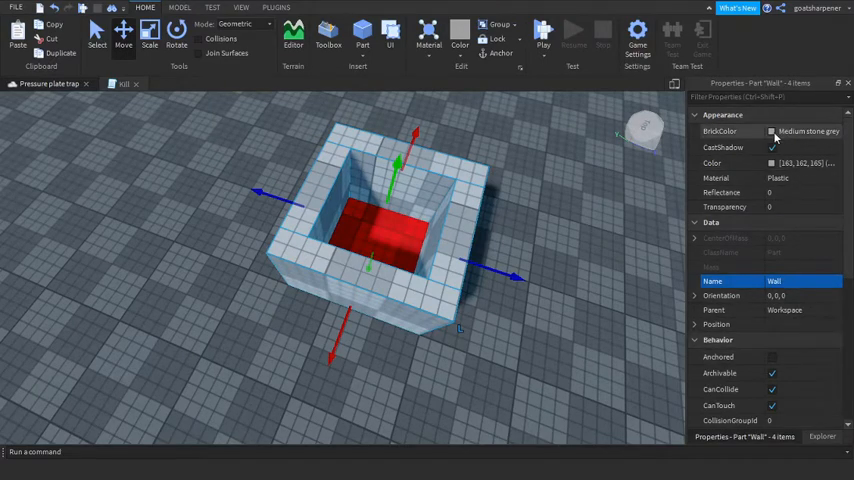
- Anchor the four Wall parts and orbit the camera to view the walled pit from the side
click(771, 131)
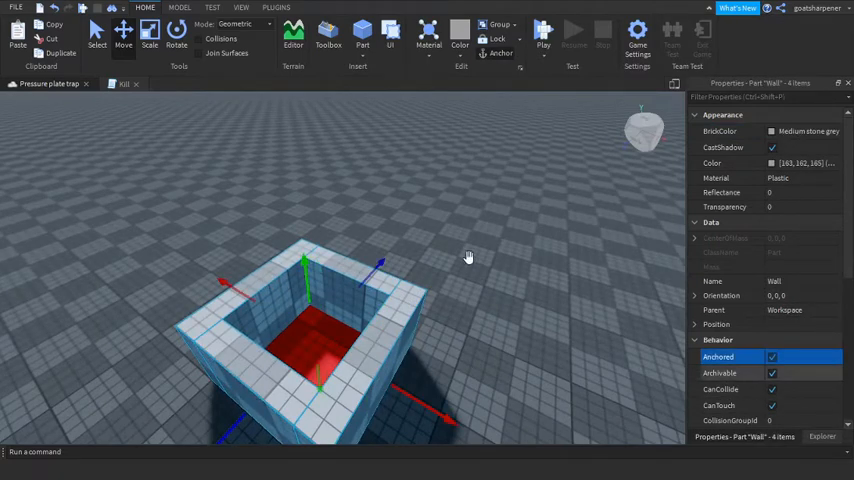
scroll(down, 3)
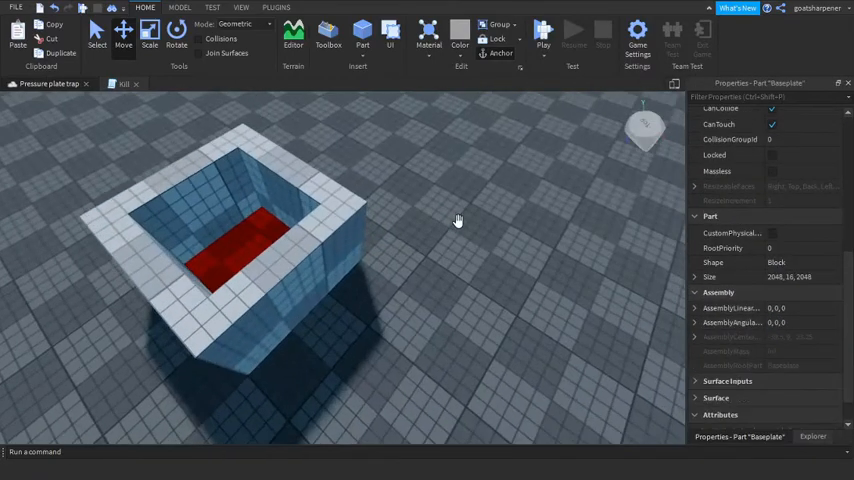
click(240, 8)
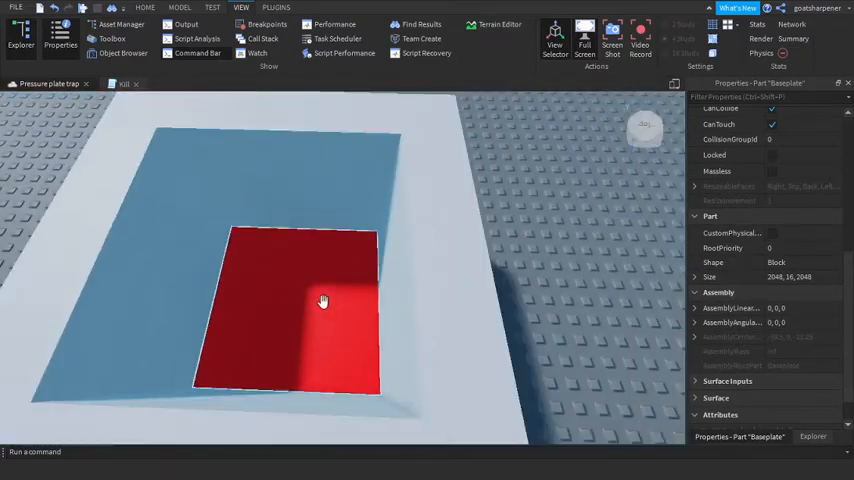
drag(320, 300, 467, 278)
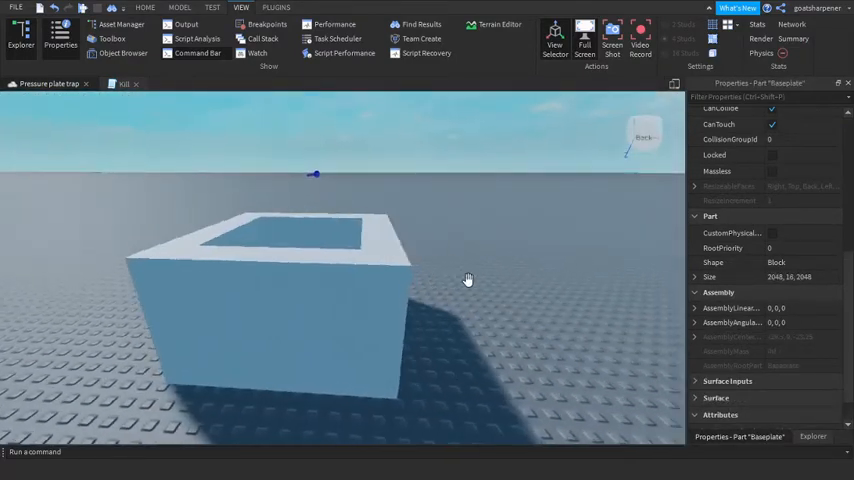
click(179, 8)
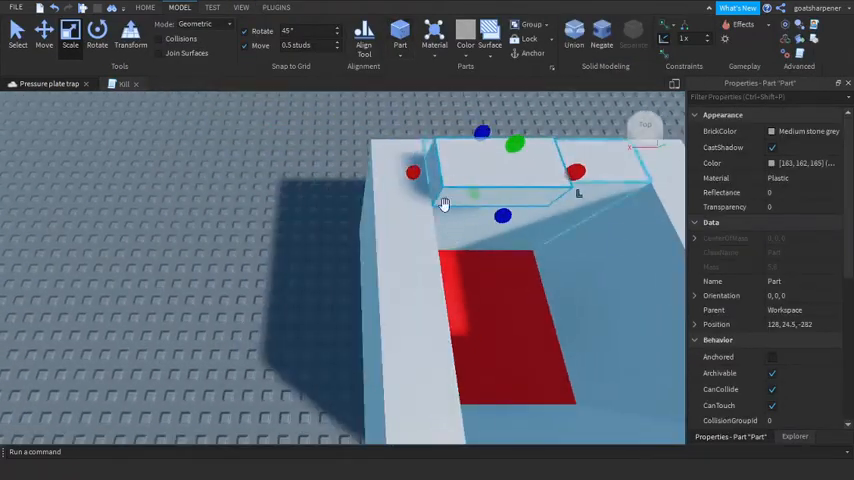
- Resize the new part into a large block and name it Sensor
drag(445, 203, 403, 178)
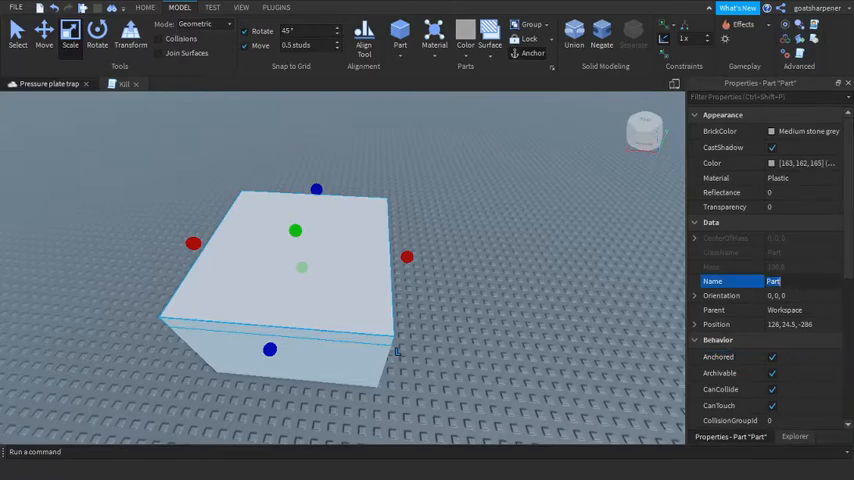
text(Sensor)
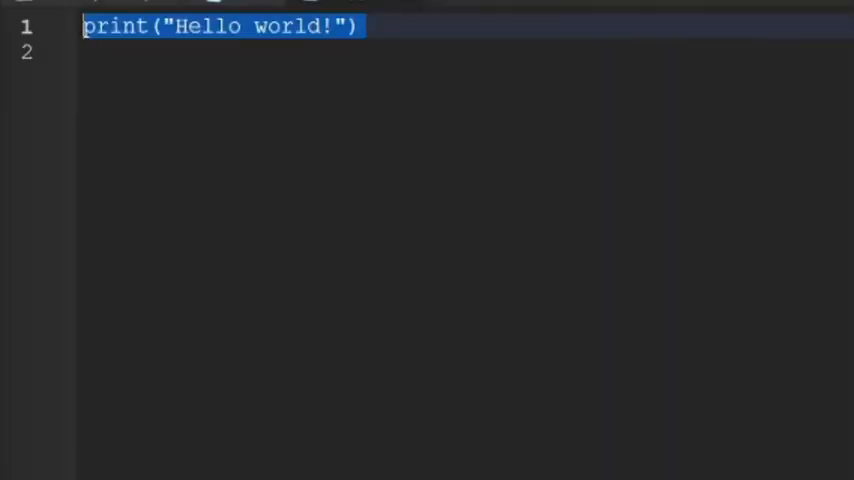
- Define part as script.Parent and connect a function to its Touched event
text(local)
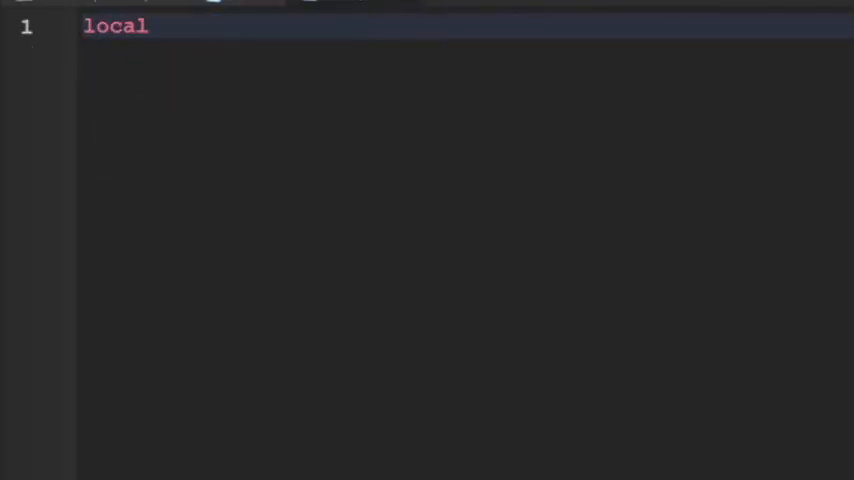
text(par)
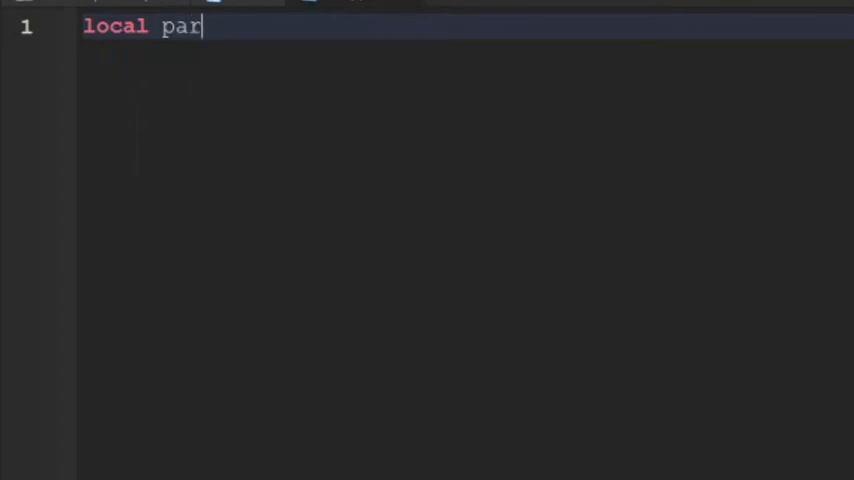
text(t = script)
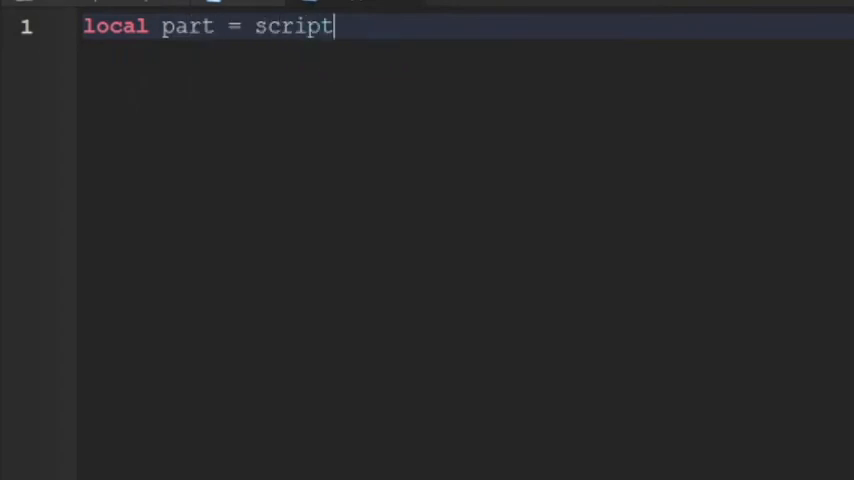
text(.Parent)
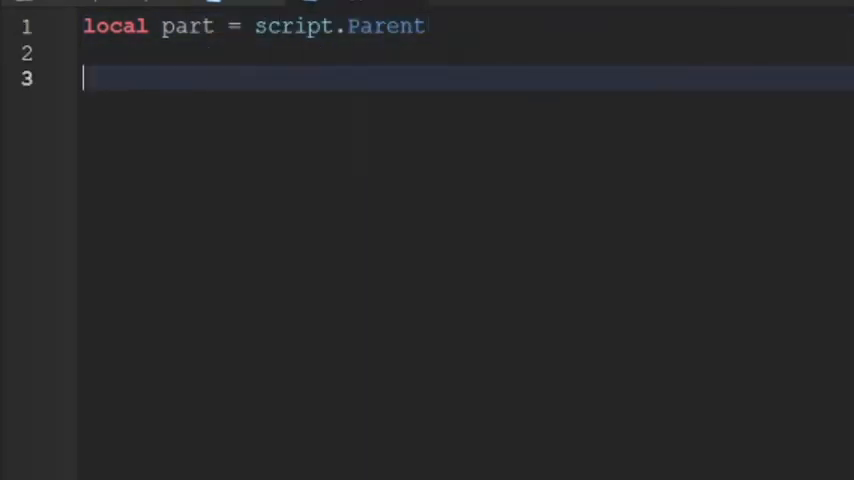
text(part)
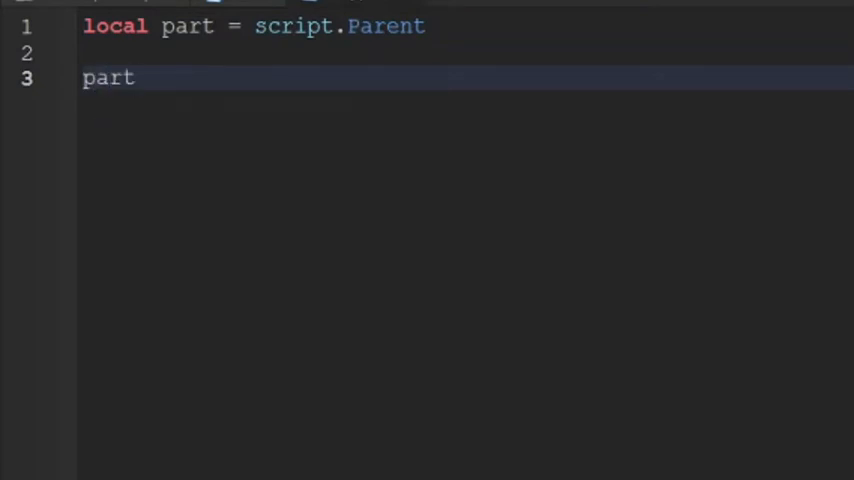
text(.Touched)
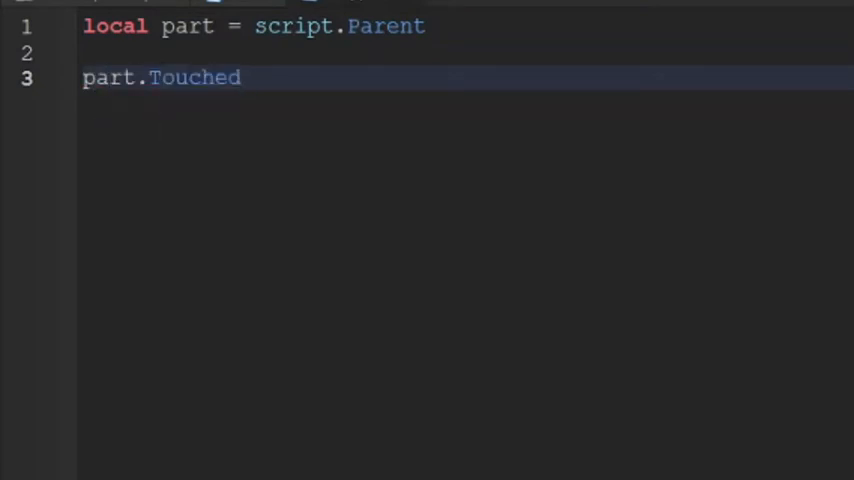
text(:Connect(function))
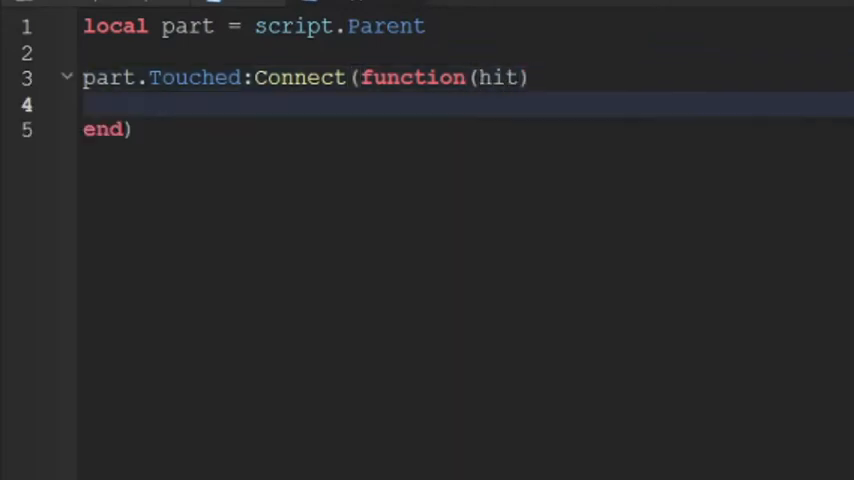
- Add an if check that hit.Parent:FindFirstChild("Humanoid") exists
text(if hit and)
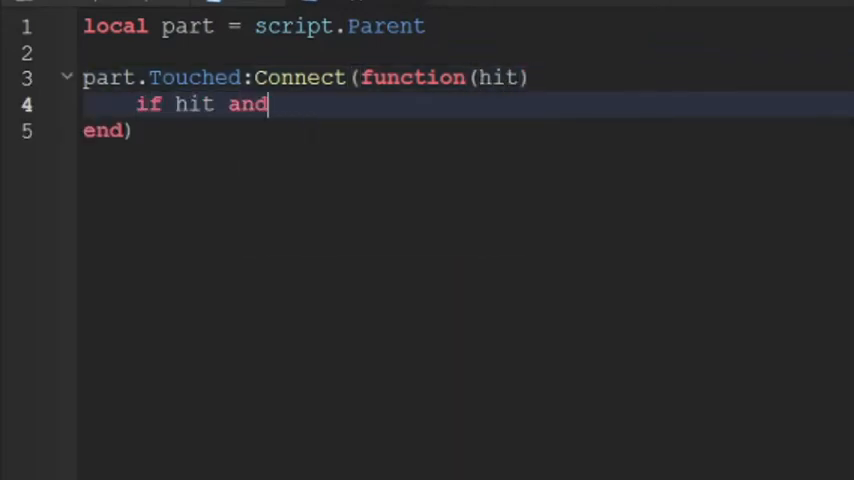
text(hit.Parent)
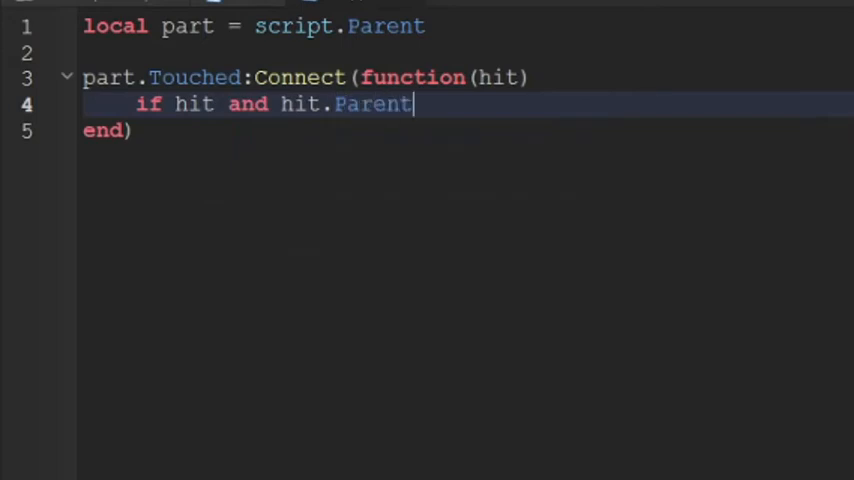
text(:Fin)
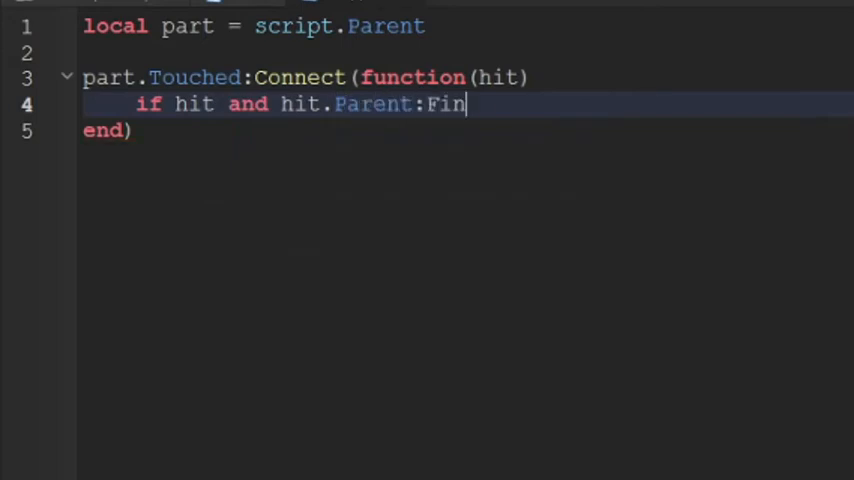
text(dFi)
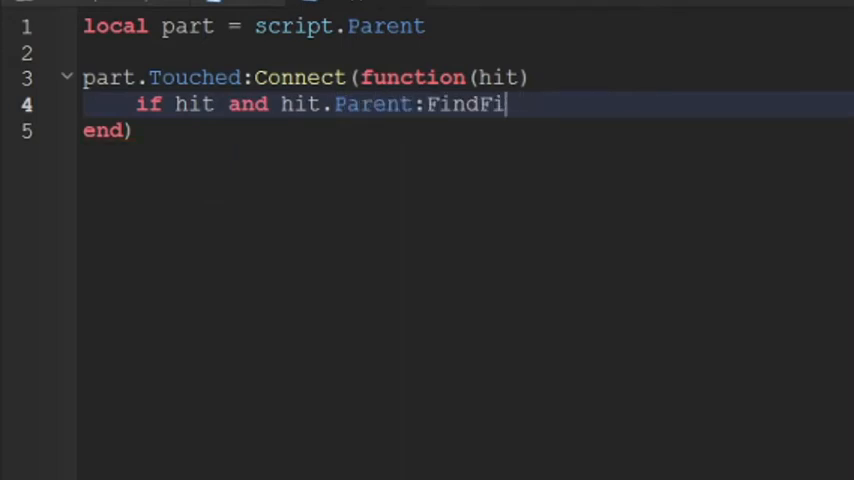
text(rstChild)
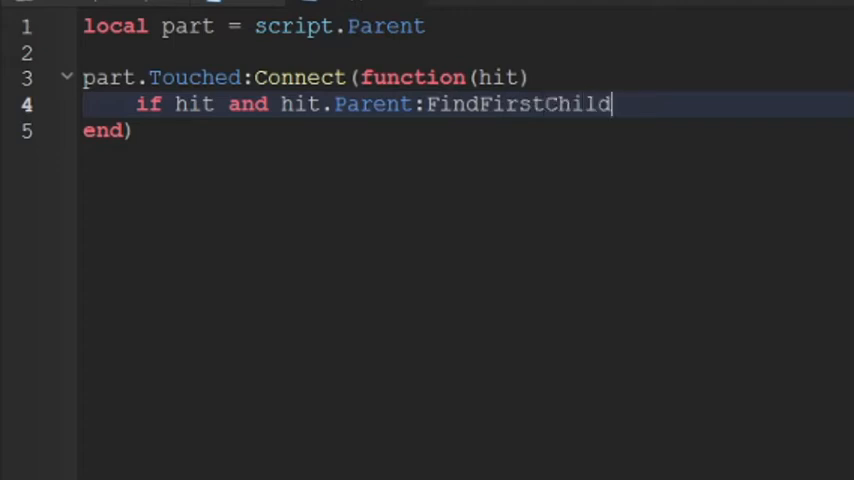
text(())
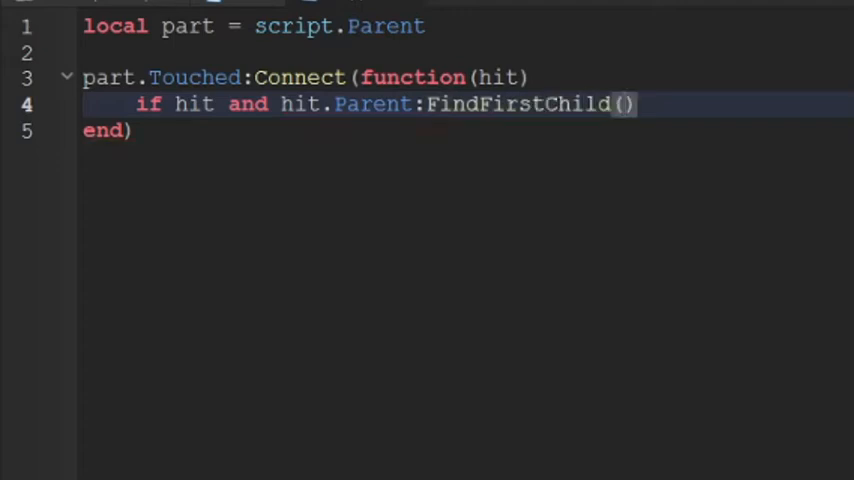
text("")
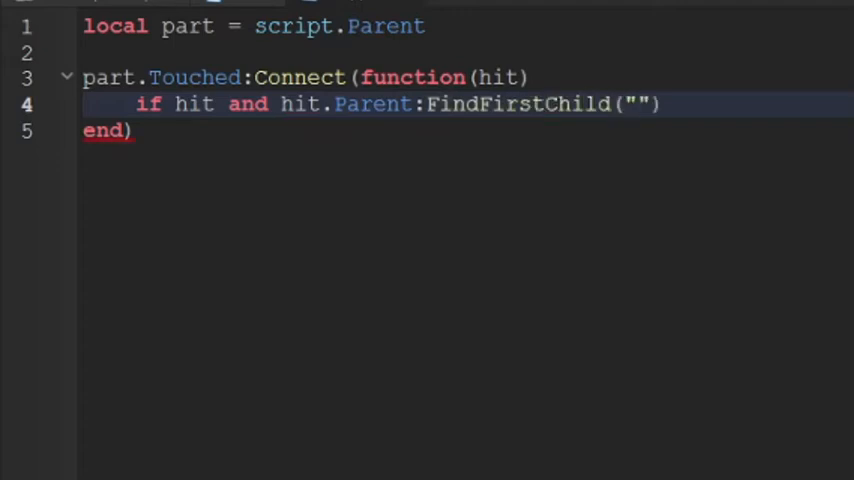
text(Humanoid)
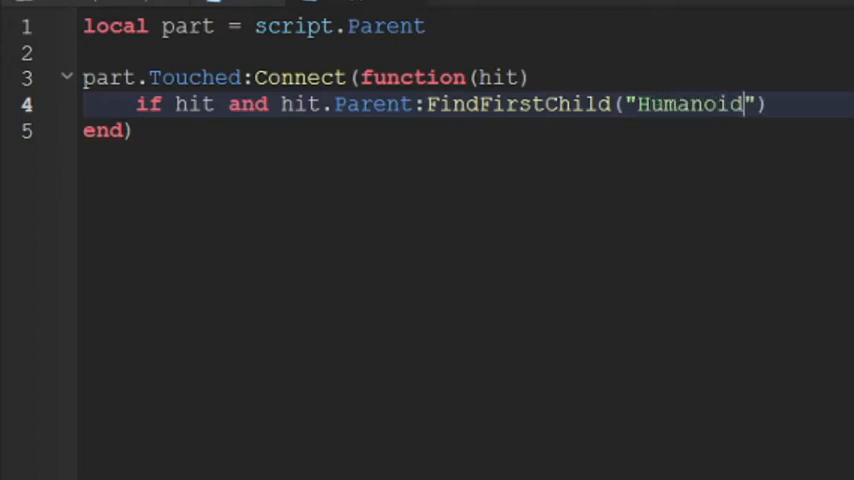
text(then)
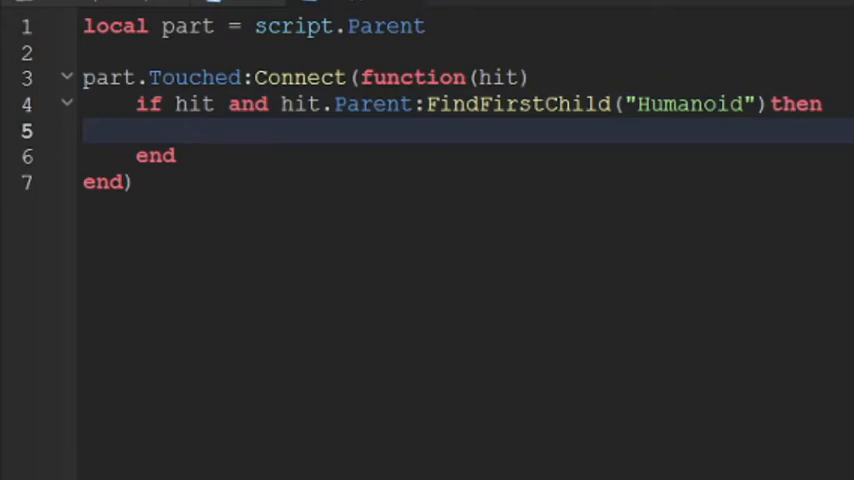
text(part)
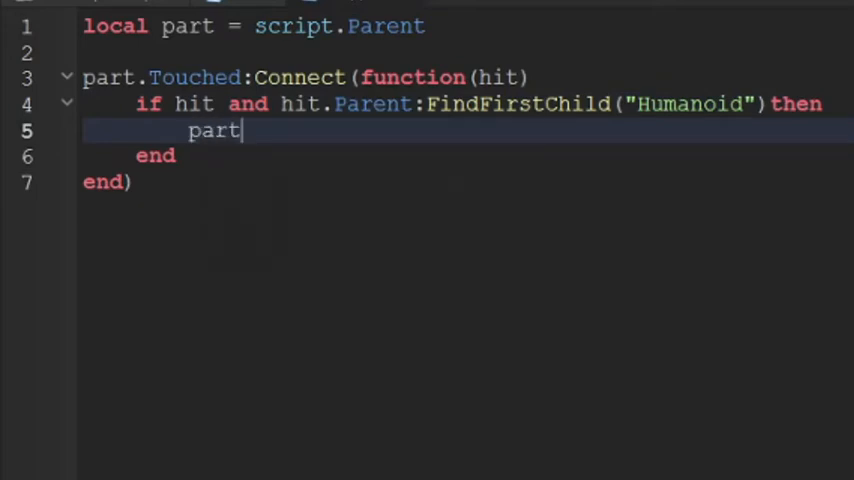
- Set part.Transparency to 1 and part.CanCollide to false
text(.T)
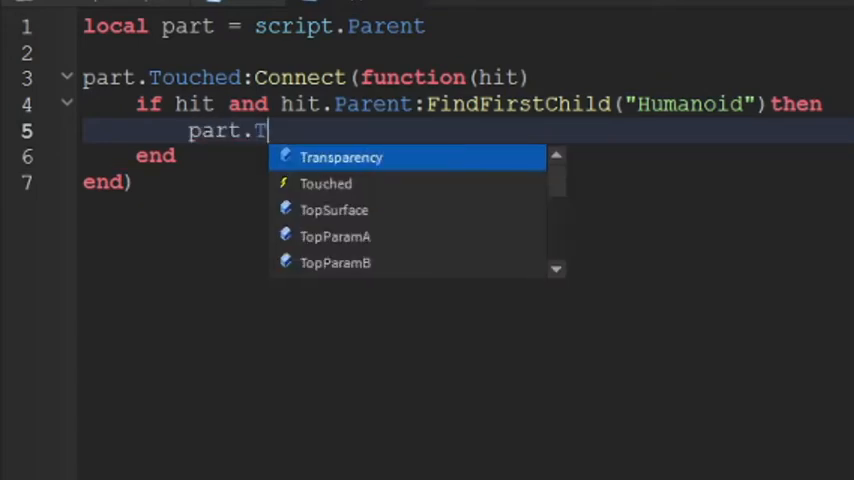
click(341, 157)
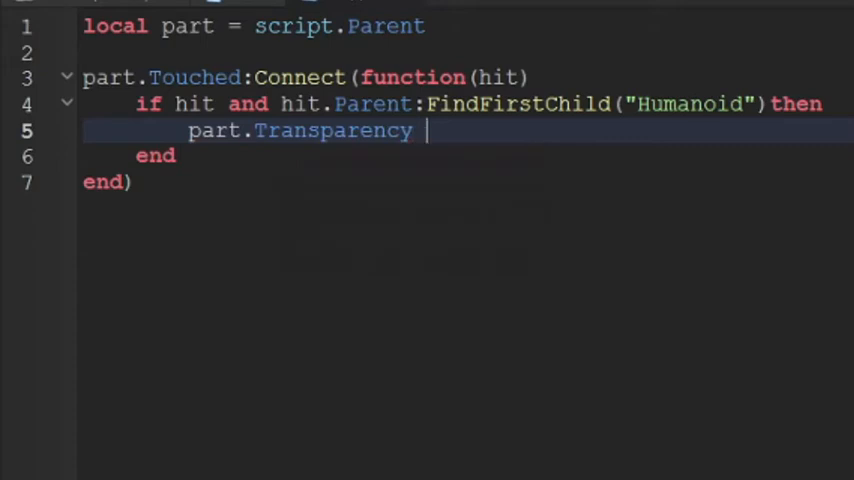
text(= 1)
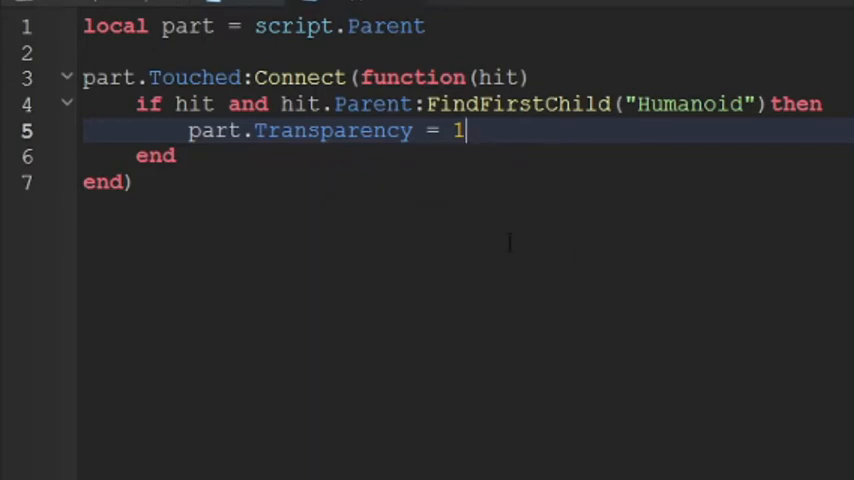
text(part.ChildAdded)
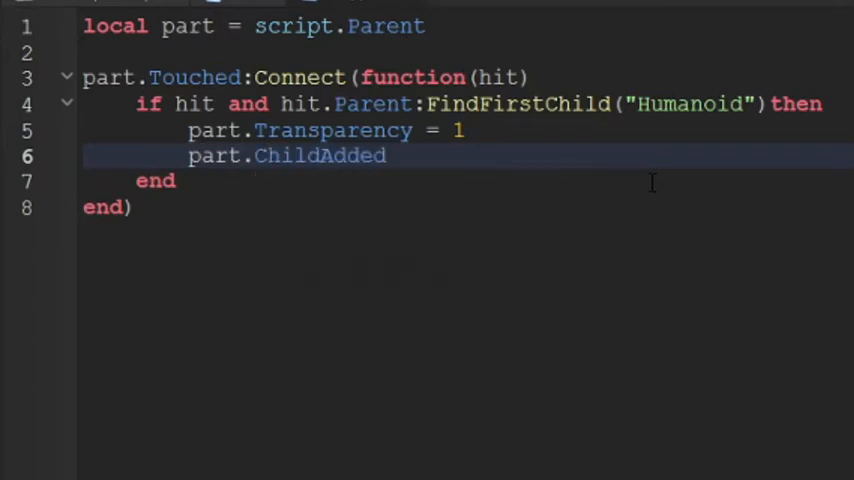
key(Backspace)
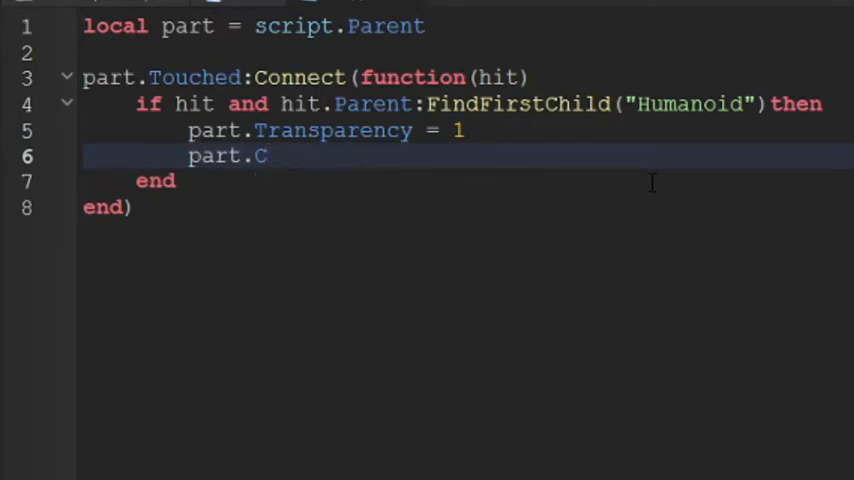
text(anCollide =)
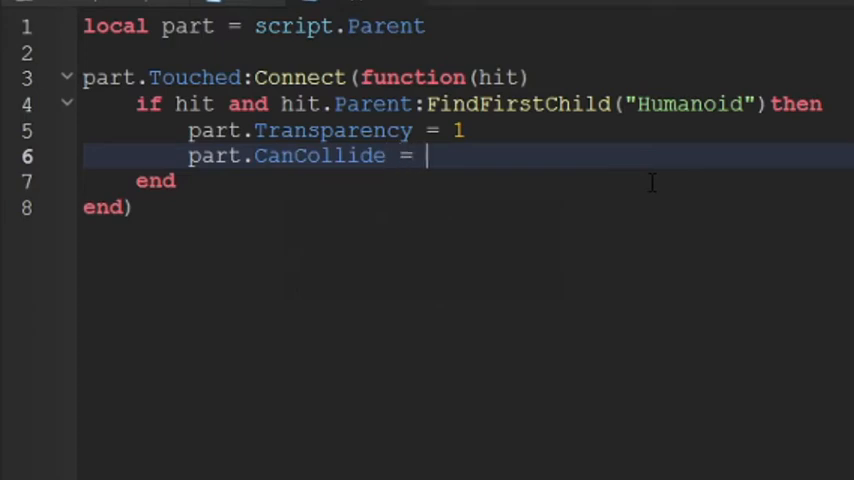
text(false)
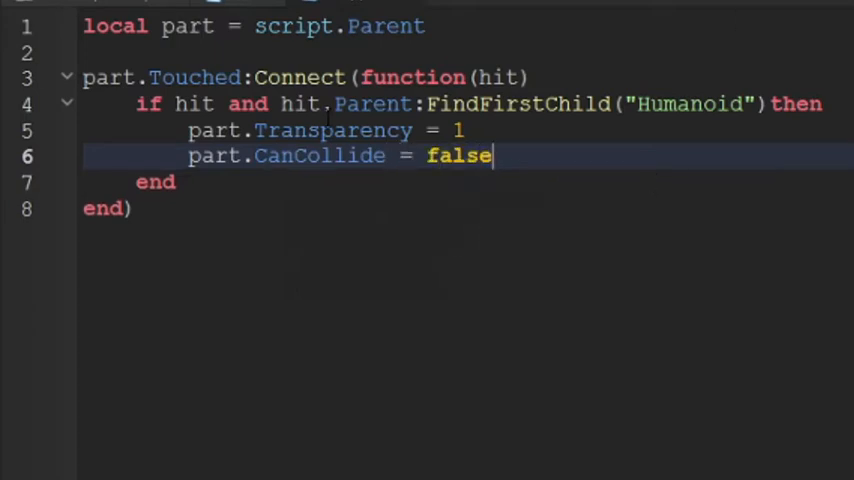
key(Enter)
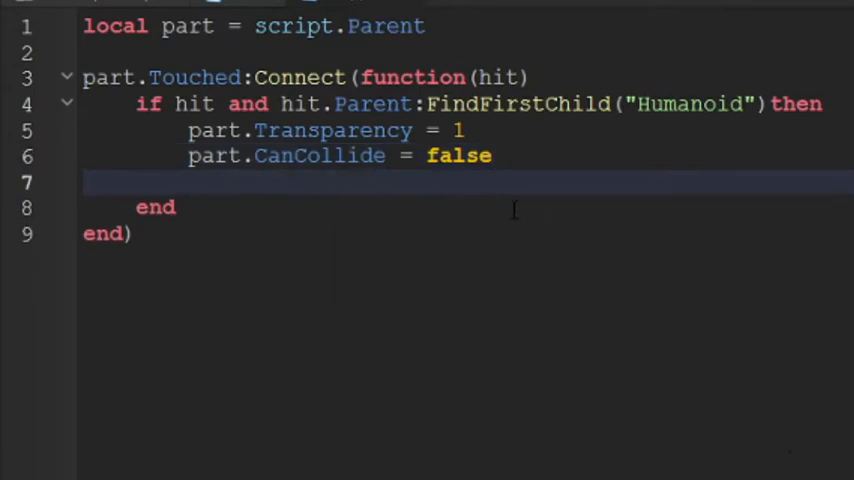
- Wait 3 seconds, then set part.Transparency back to 0
text(wait(3))
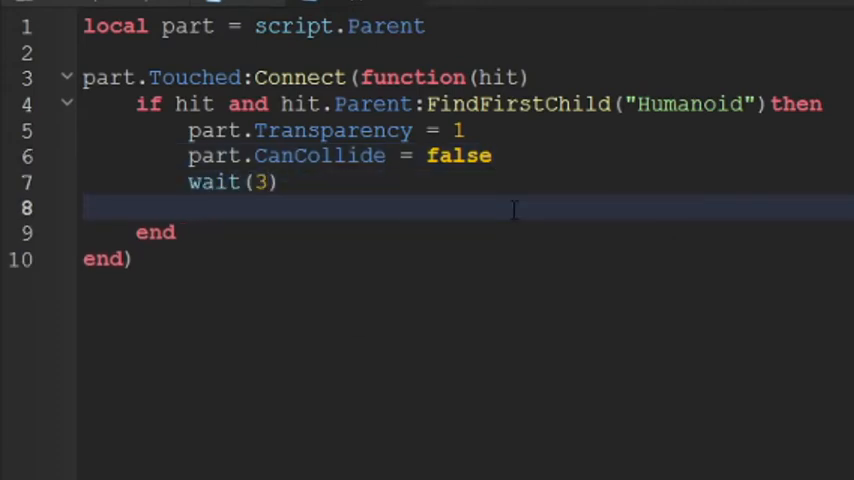
text(part)
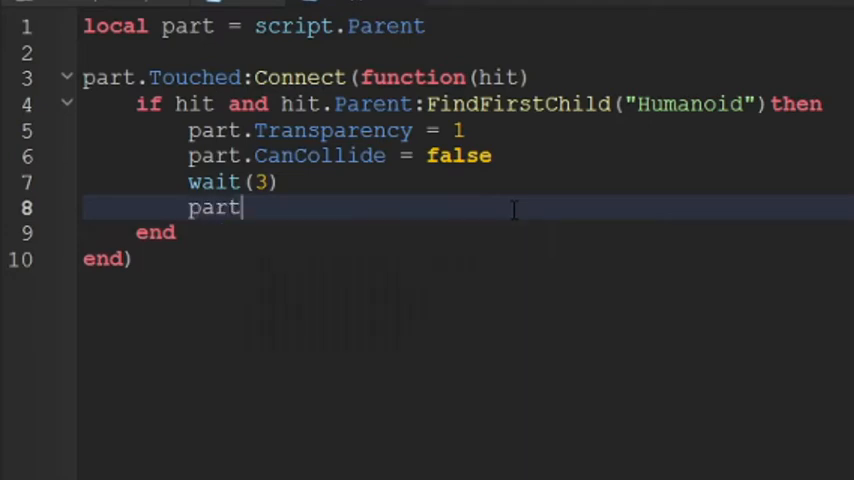
text(.Transparency)
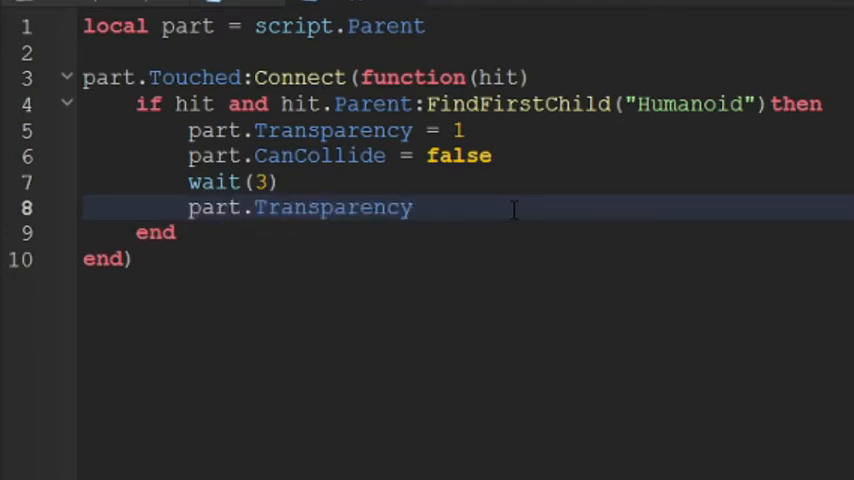
text(= 0)
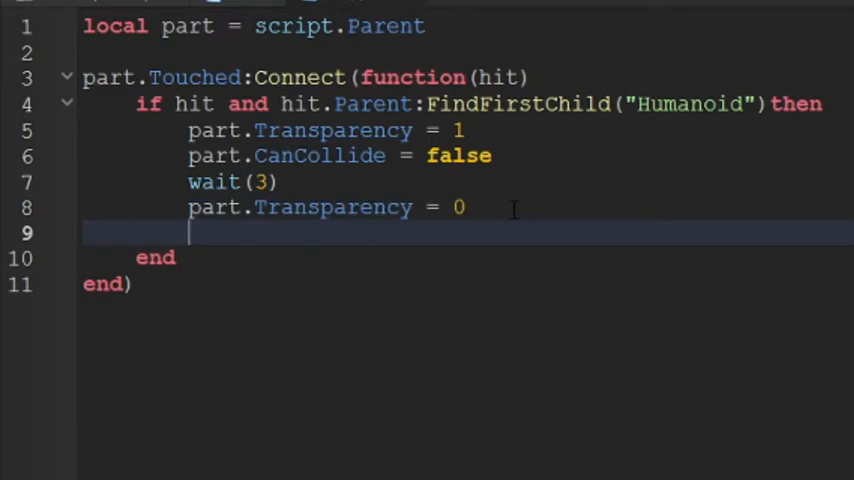
text(part.C)
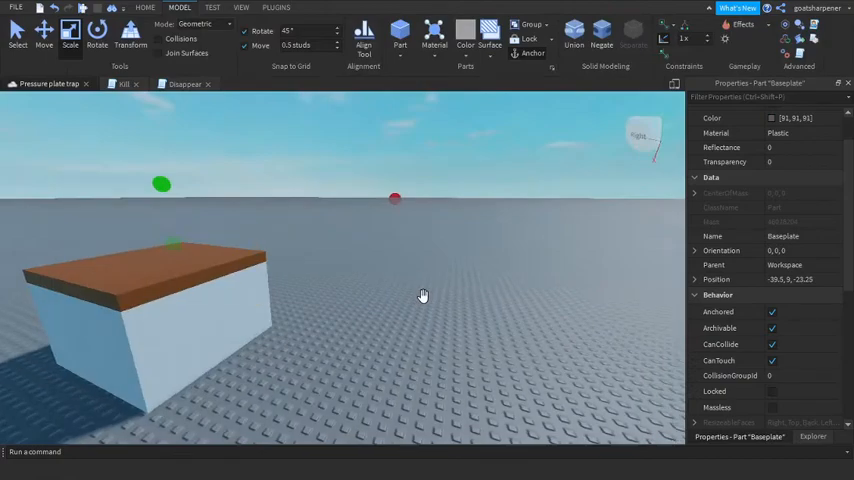
- Orbit the camera around the scene to view the Sensor block over the walled pit
drag(420, 300, 245, 250)
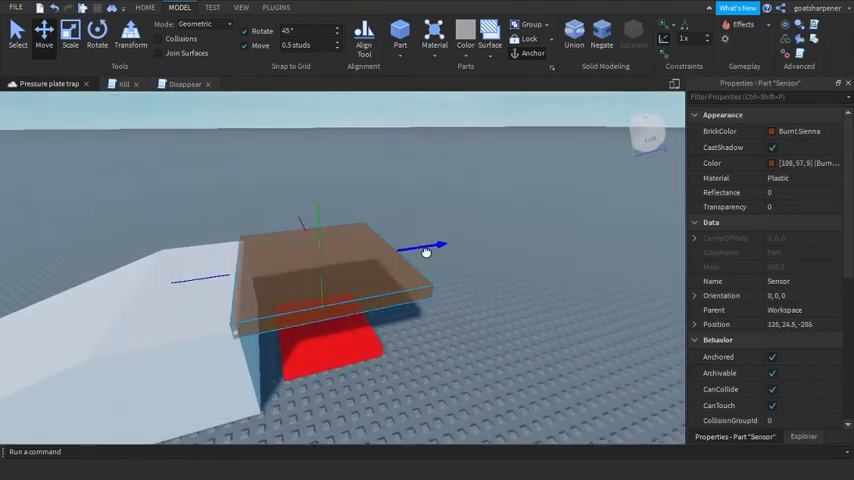
click(372, 283)
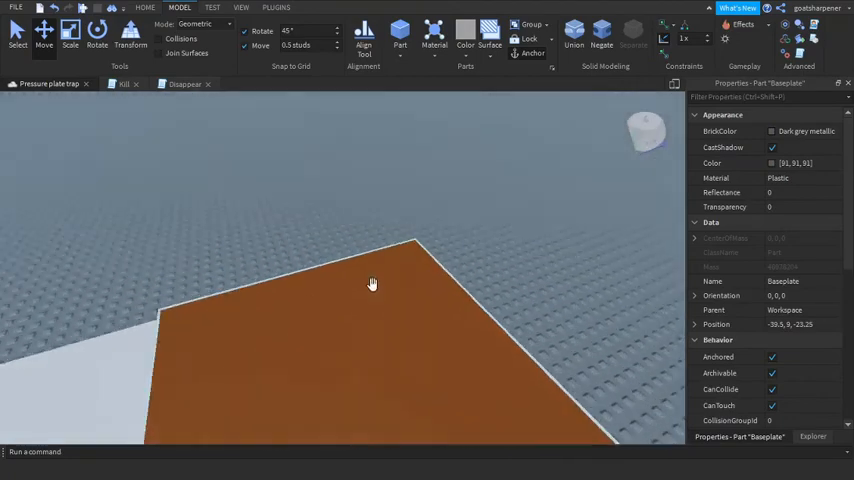